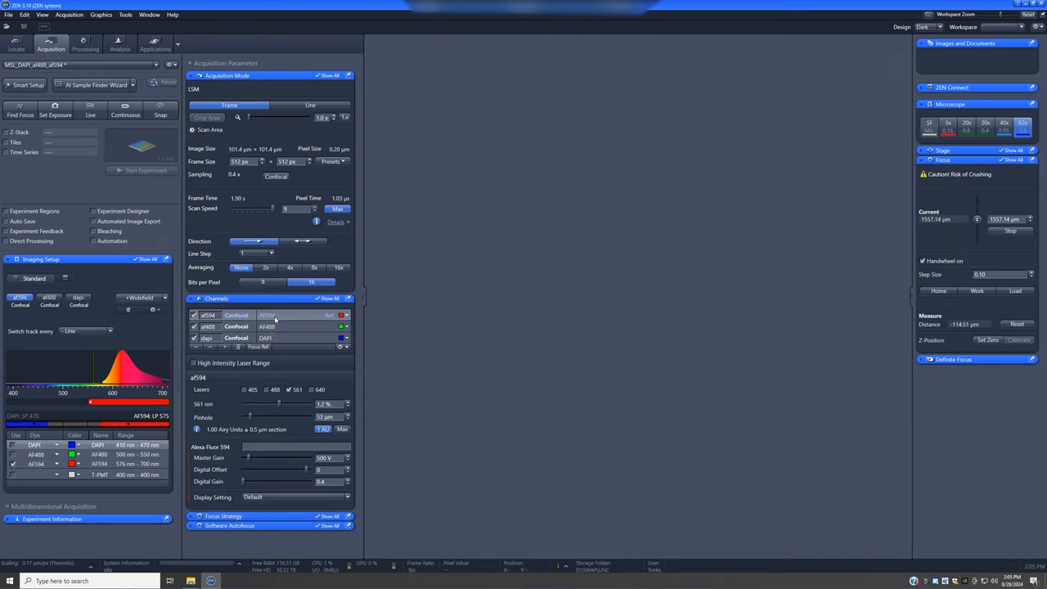
Step: Start a continuous live confocal scan of the cells with the AF594/AF488/DAPI setup
left_click(91, 109)
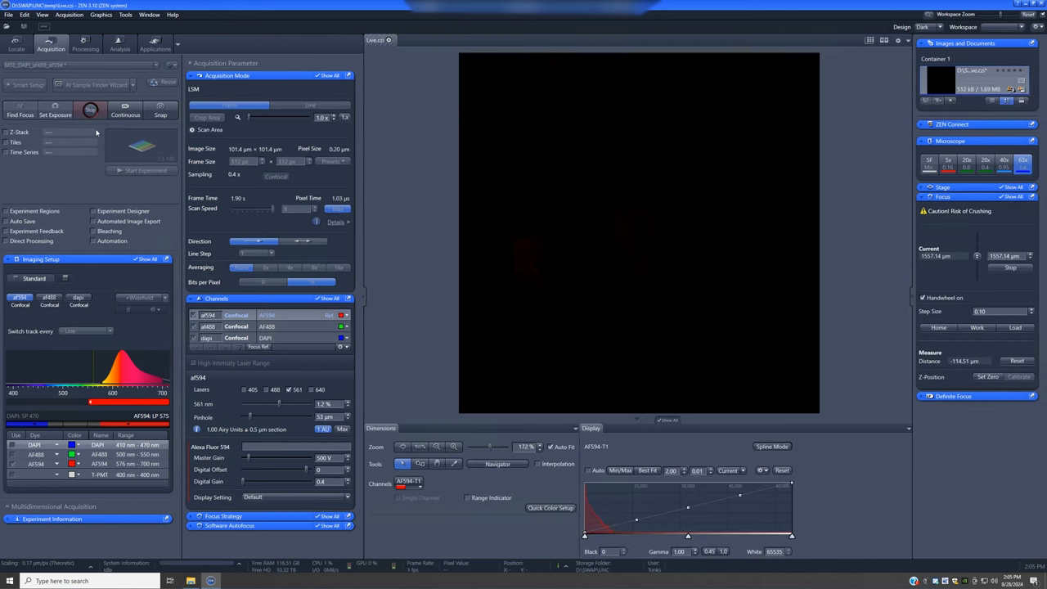
mouse_move(582, 220)
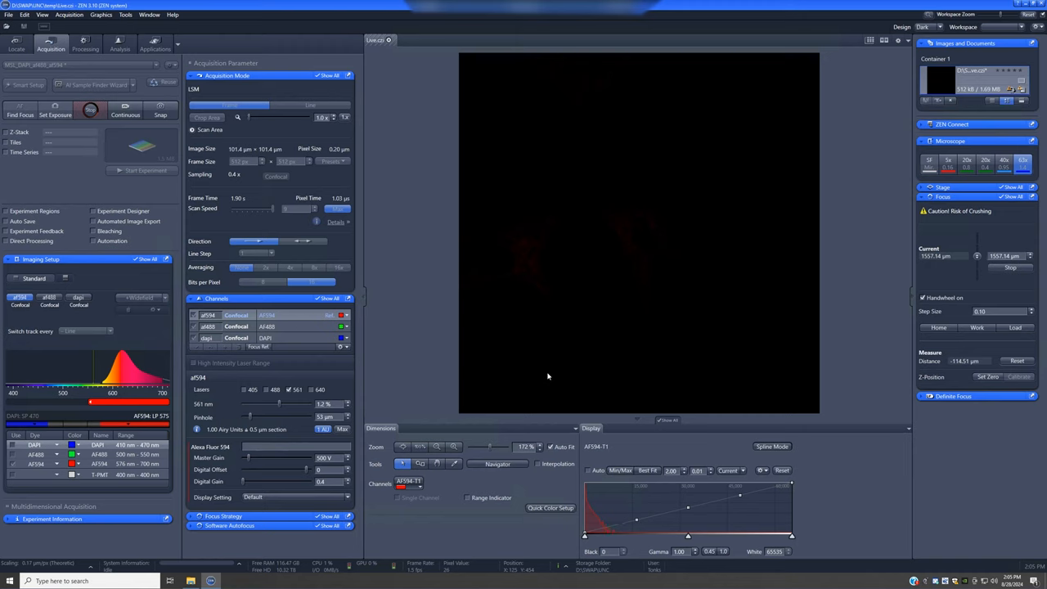
mouse_move(414, 385)
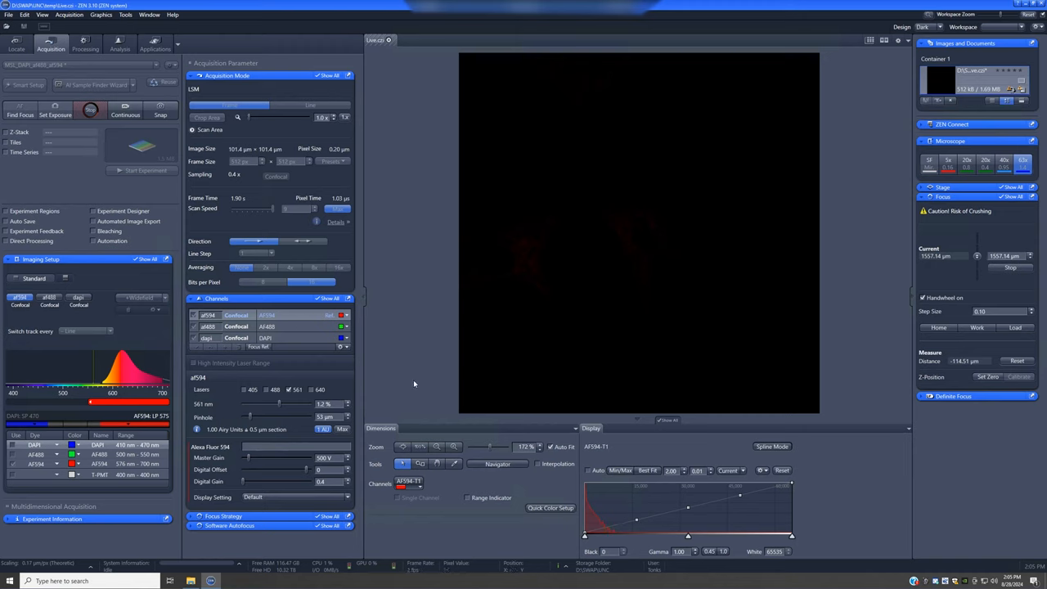
mouse_move(501, 316)
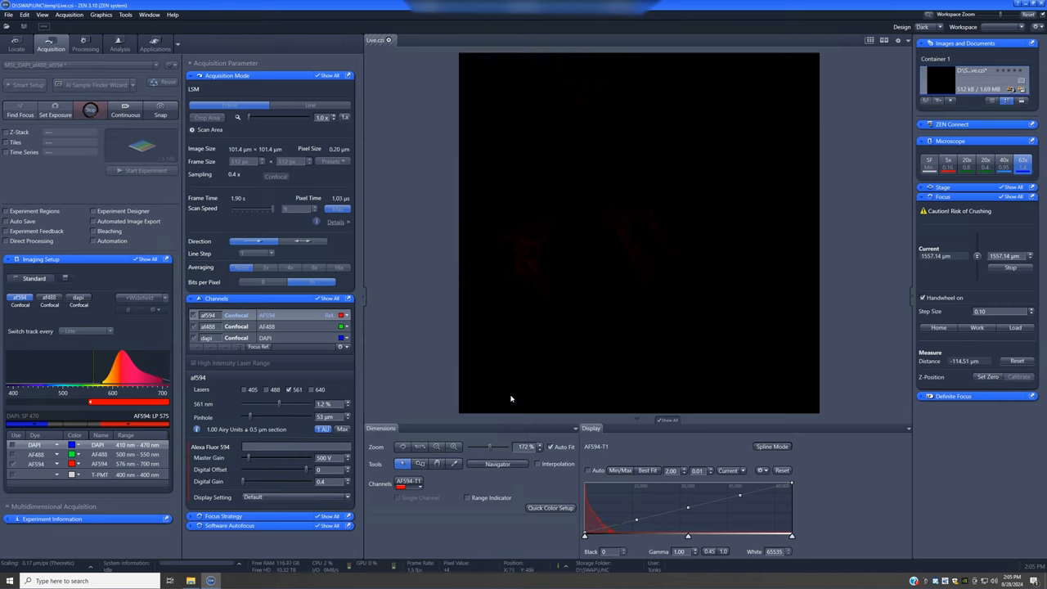
mouse_move(409, 494)
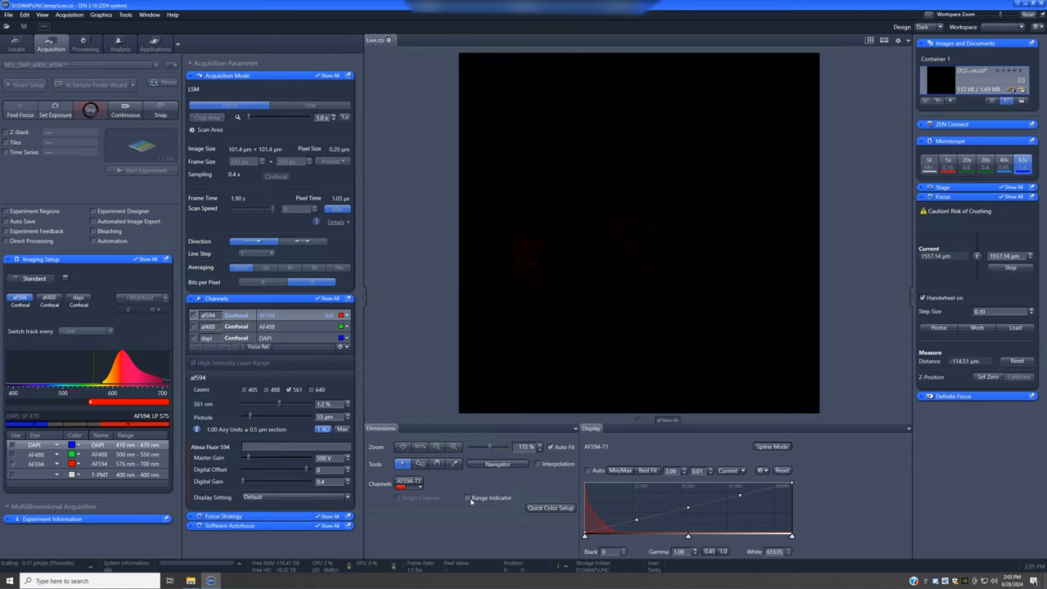
Step: Turn on the Range Indicator so saturated and empty pixels are color-coded in the live AF594 image
left_click(467, 497)
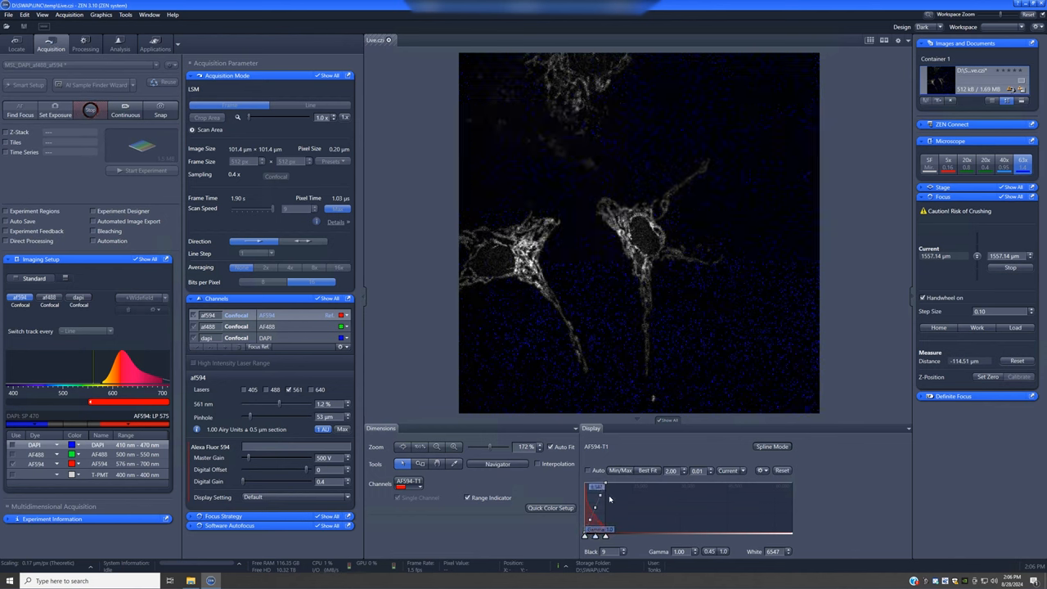
Step: Auto-fit the AF594 display's black and white levels to the image intensities with Min/Max and Best Fit
left_click(621, 471)
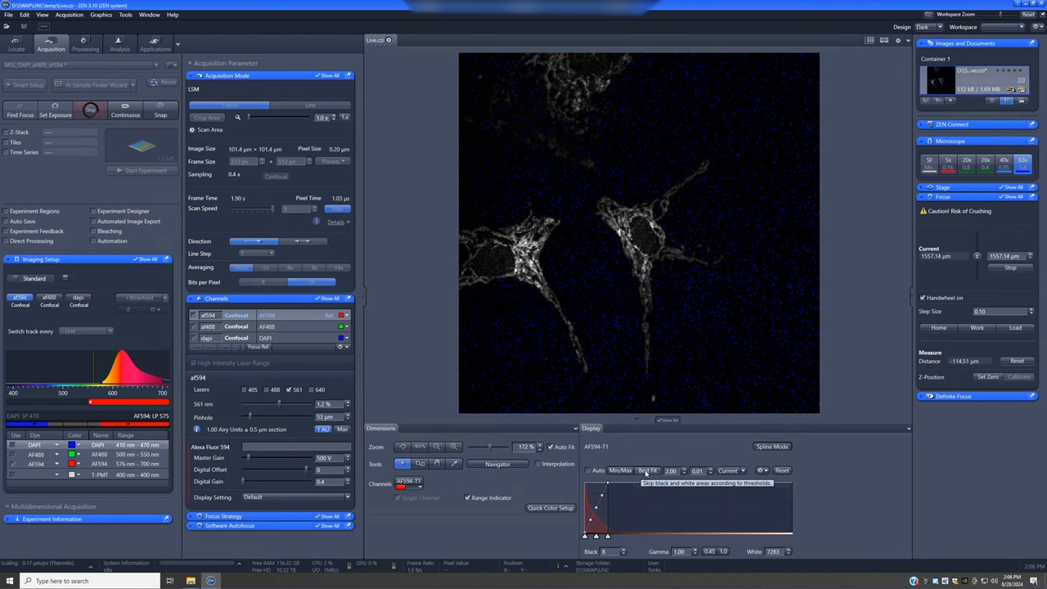
left_click(647, 470)
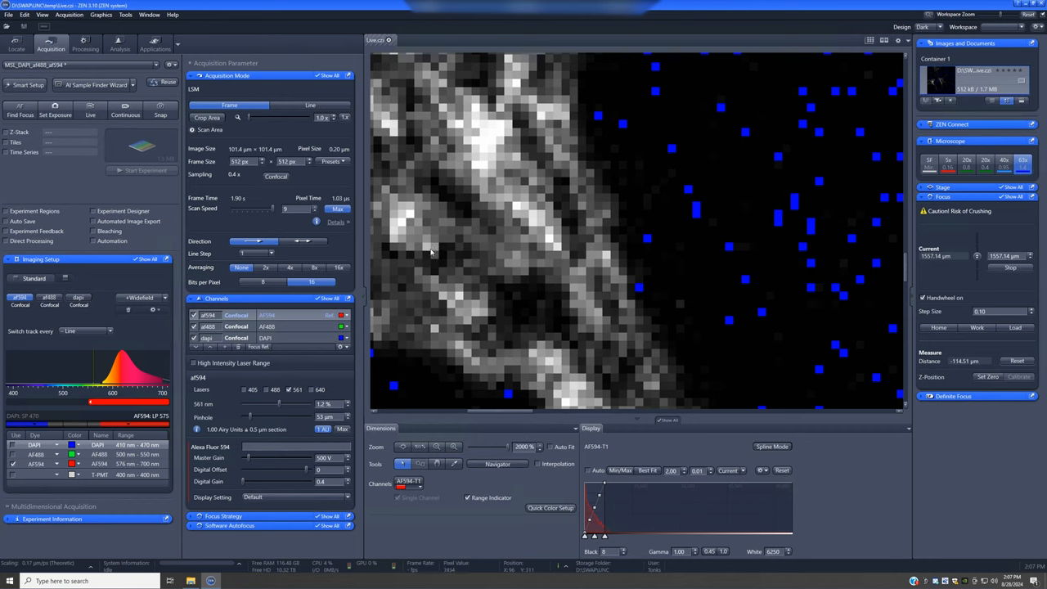
mouse_move(426, 260)
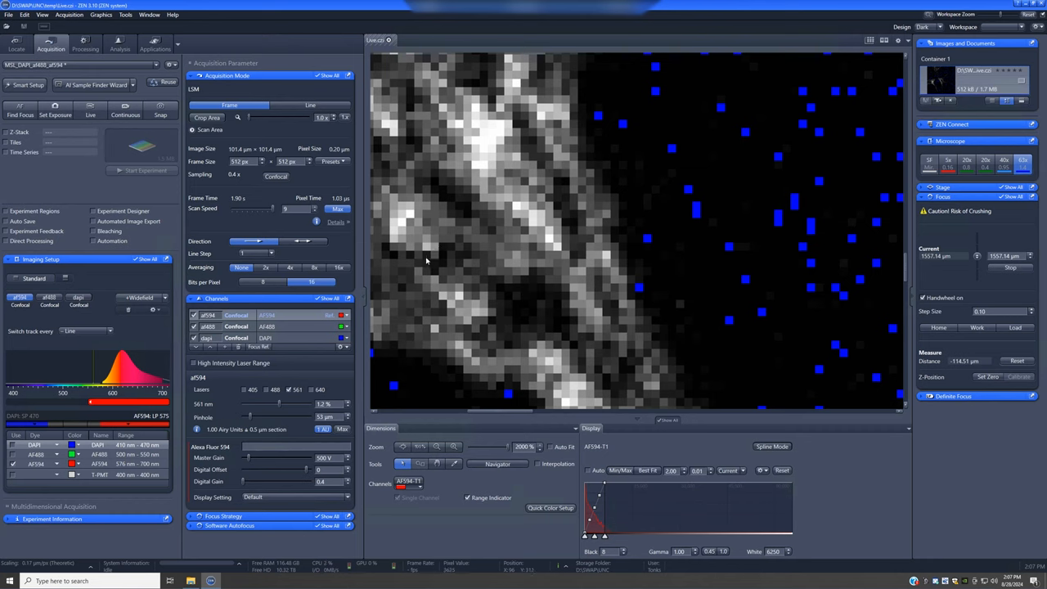
mouse_move(469, 563)
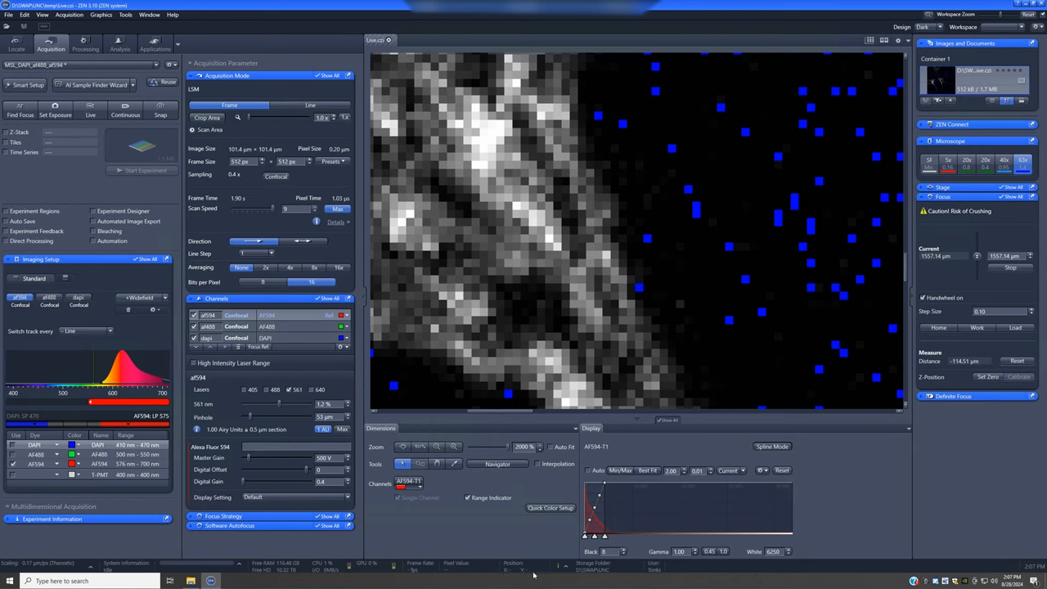
mouse_move(428, 350)
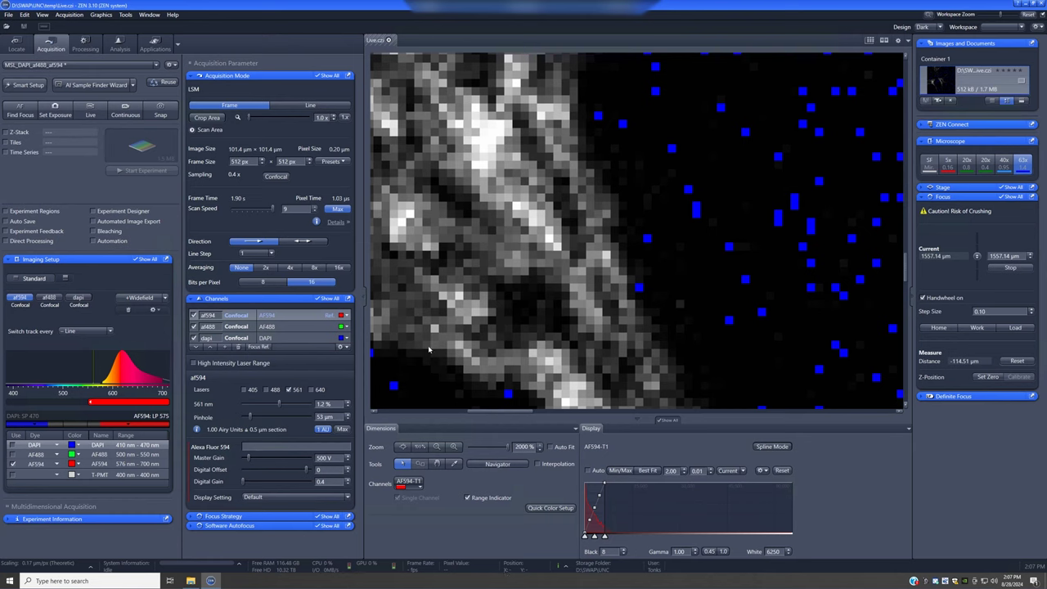
mouse_move(402, 222)
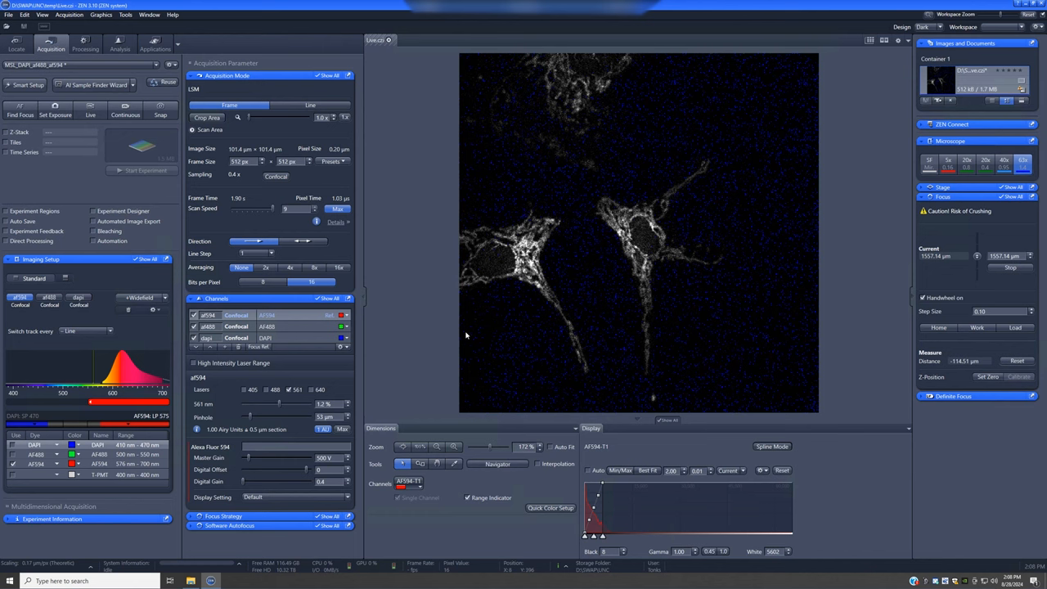
mouse_move(750, 386)
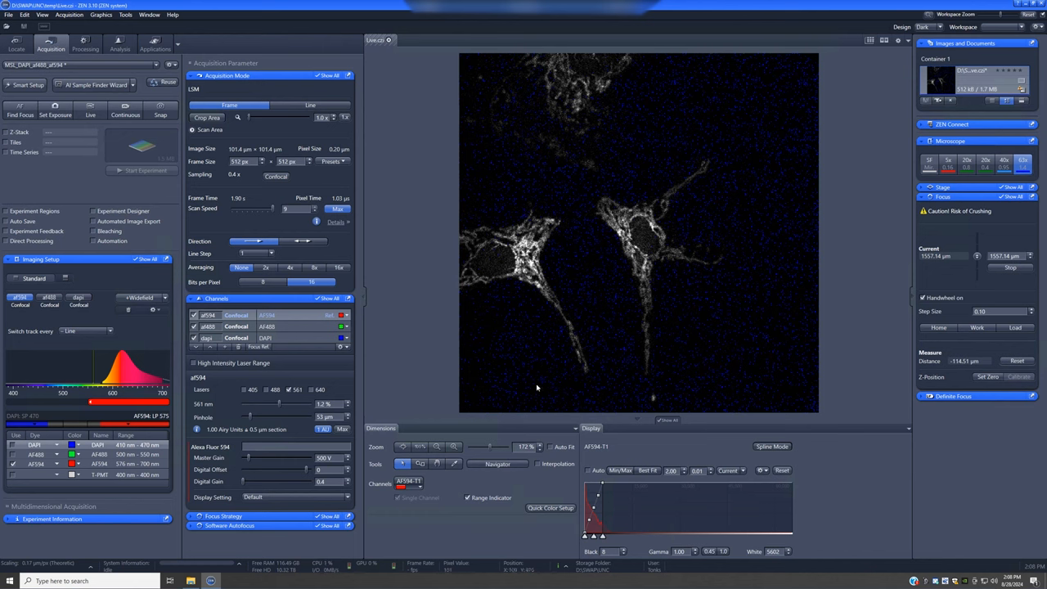
mouse_move(701, 94)
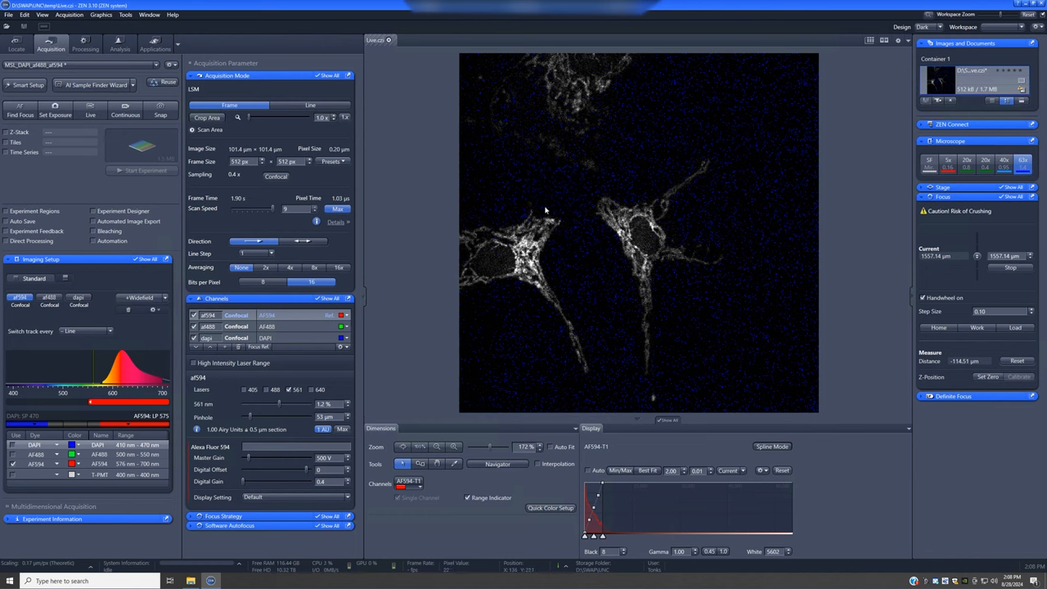
mouse_move(637, 355)
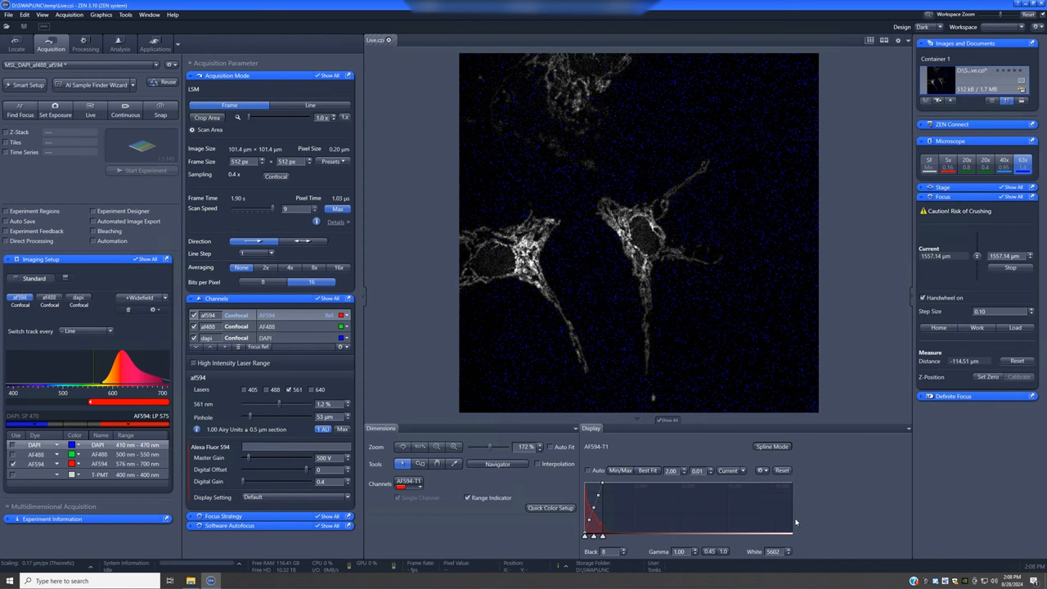
mouse_move(497, 421)
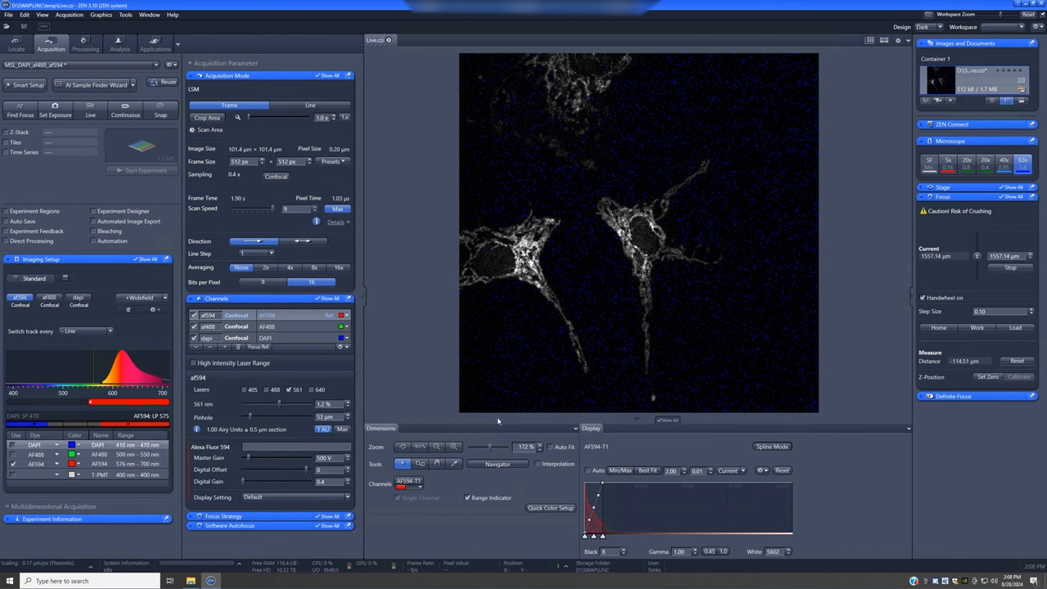
mouse_move(507, 509)
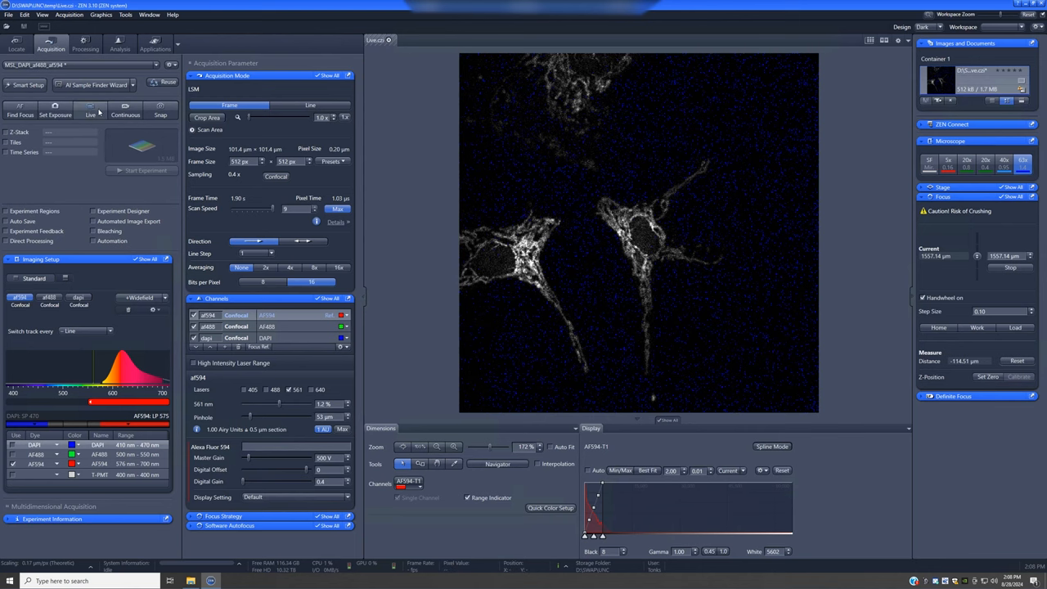
Step: Restart the live AF594 scan and turn the Range Indicator back on
left_click(125, 111)
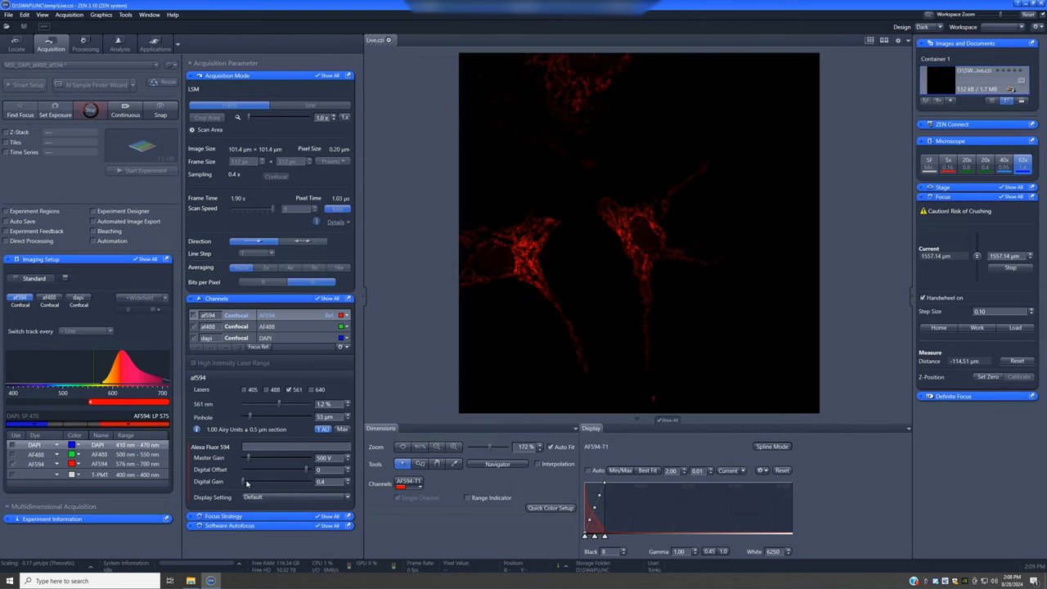
left_click(468, 497)
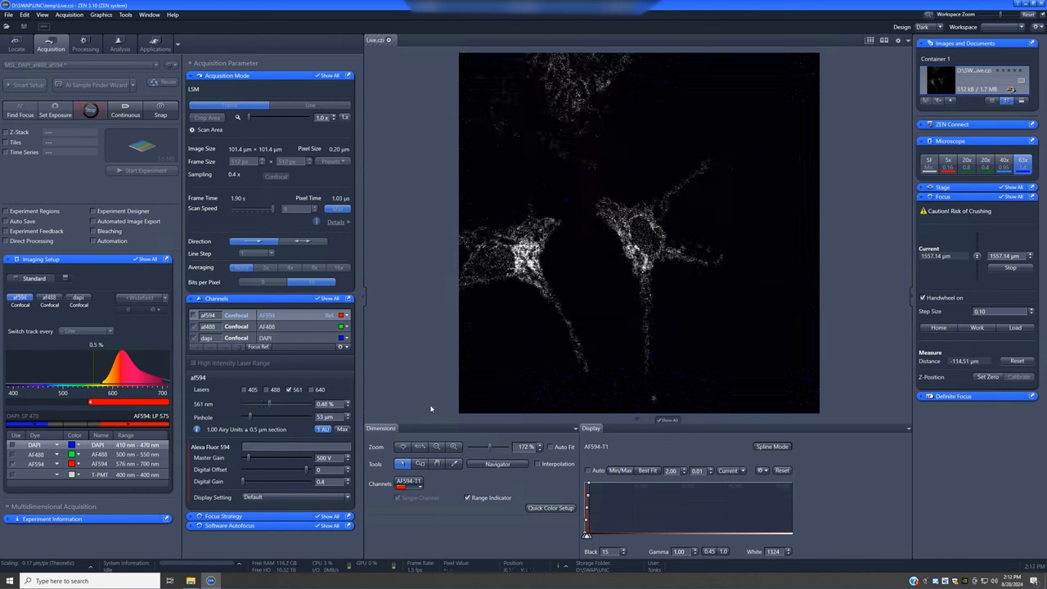
Step: Refit the AF594 display levels to the live image, giving black 14 and white 1989
left_click(647, 470)
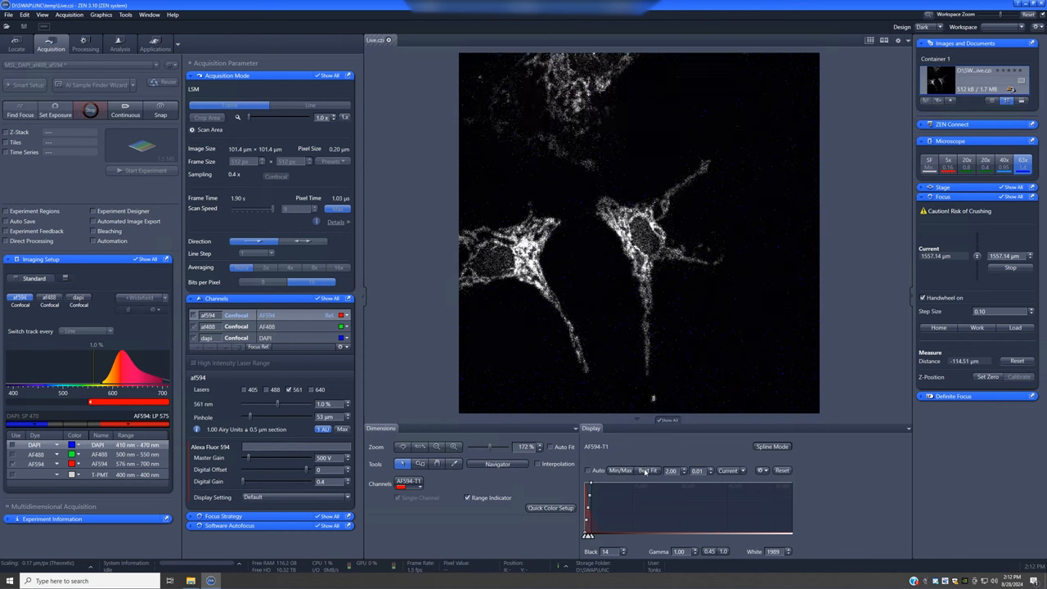
Step: Best-fit the display range to the brighter AF594 image at 4.0% laser, giving black 11, white 12367
left_click(648, 470)
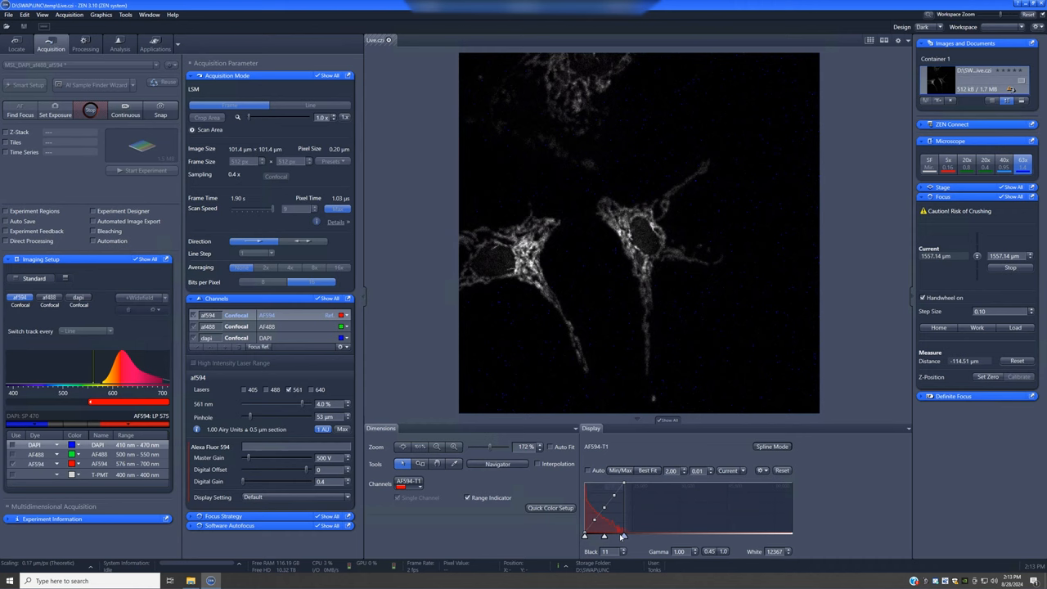
Step: Raise the AF594 display white point to about 14050 for balanced cell structures
left_click_drag(603, 537, 628, 537)
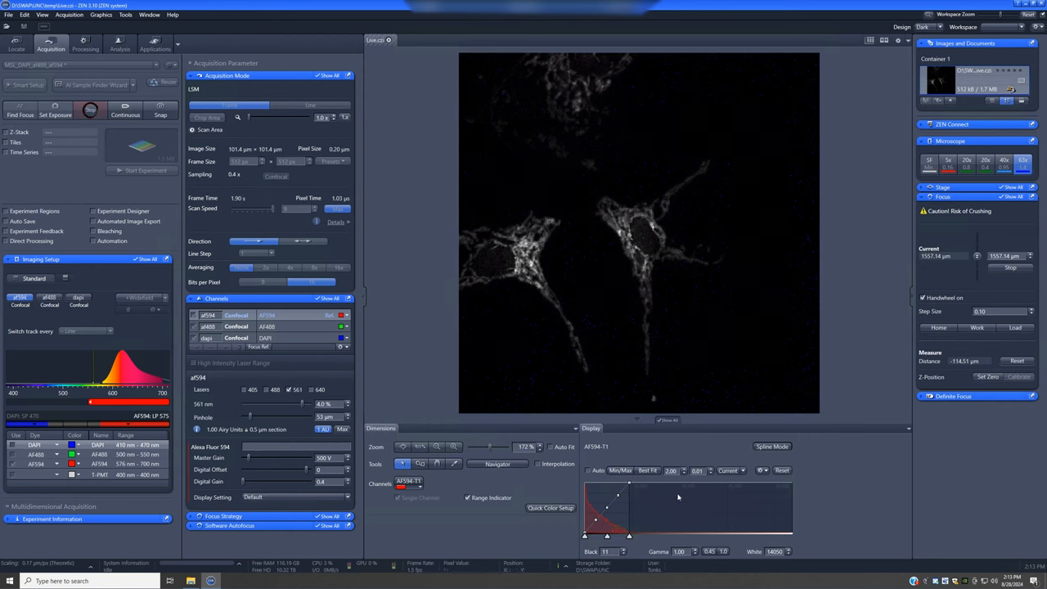
mouse_move(701, 511)
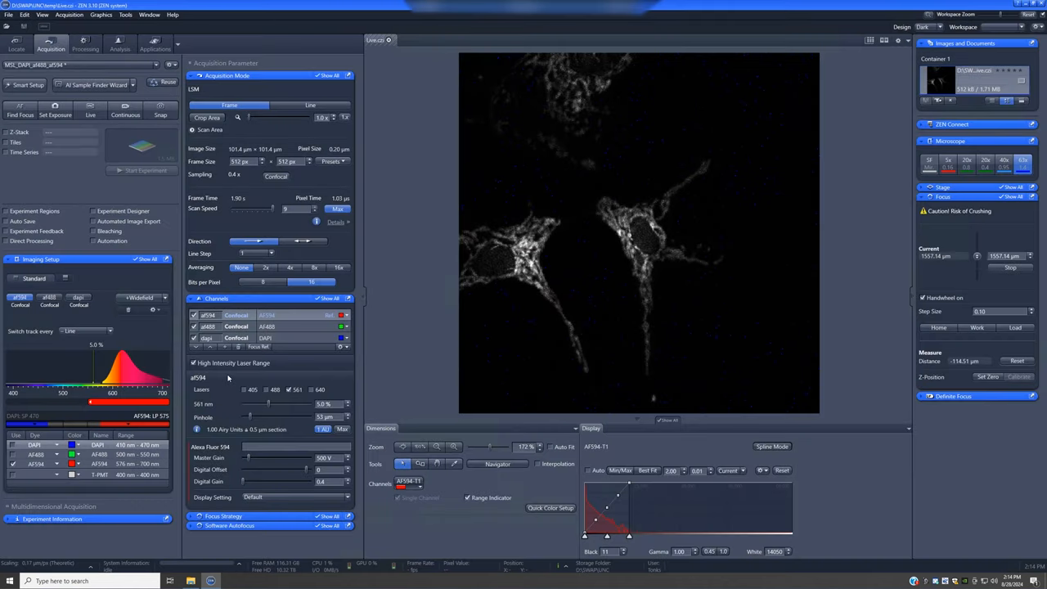
mouse_move(248, 372)
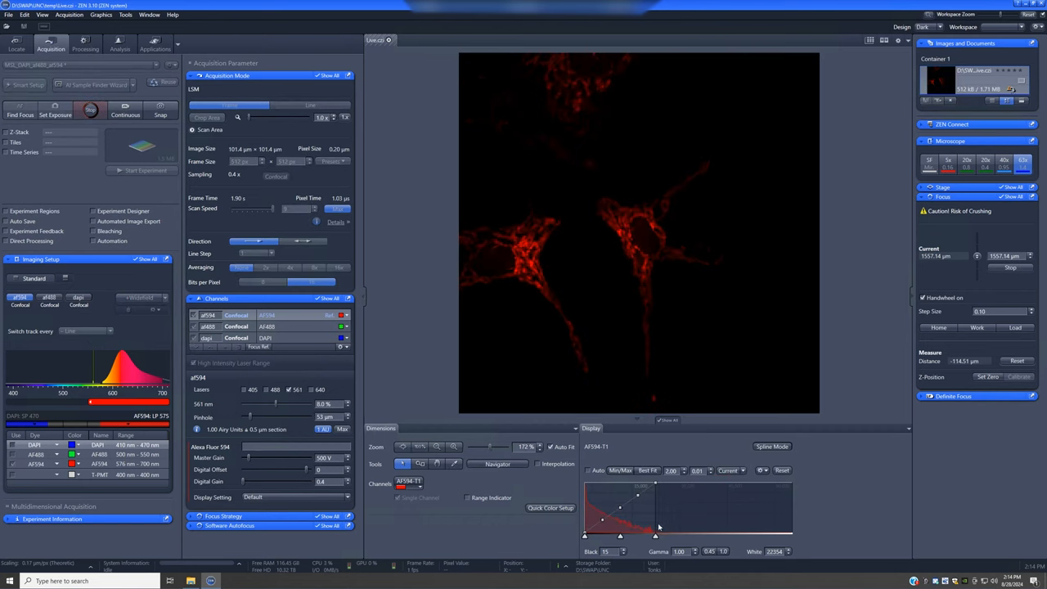
Step: Raise the AF594 display white level to 24813 and turn the Range Indicator back on
left_click_drag(655, 536, 665, 536)
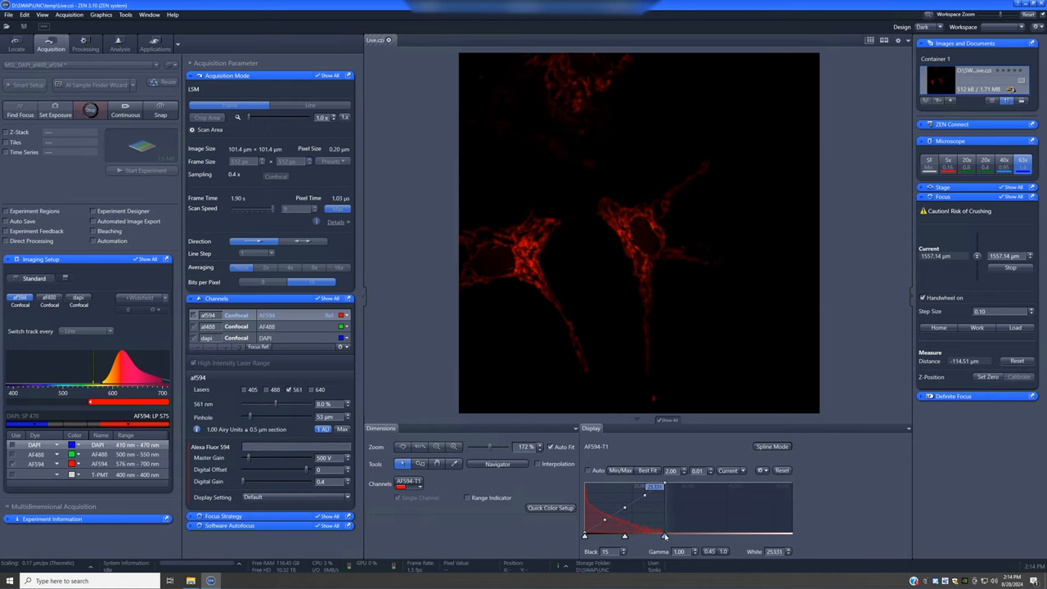
left_click_drag(664, 536, 662, 536)
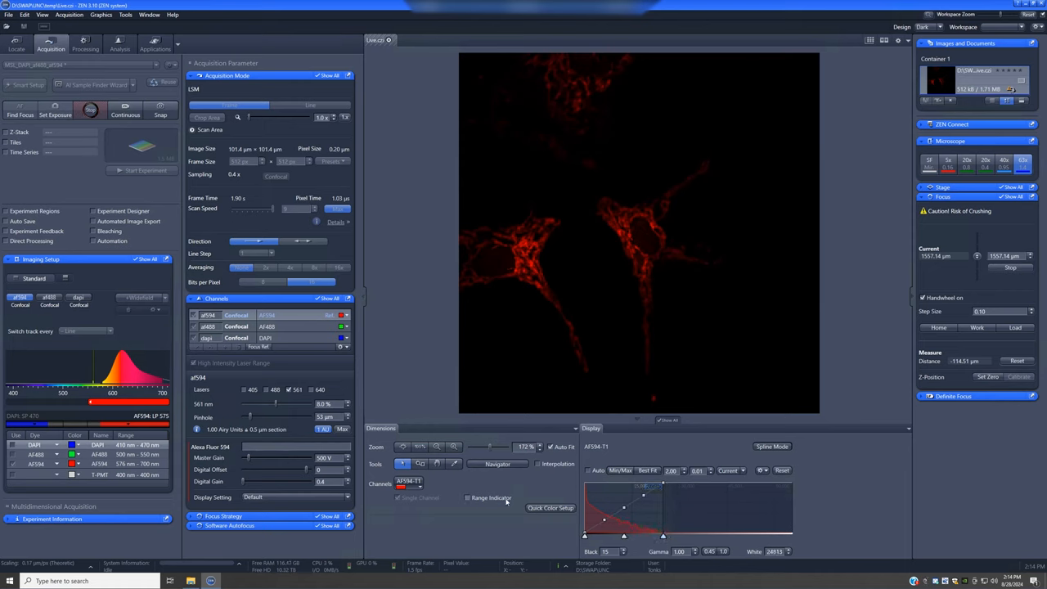
left_click(468, 497)
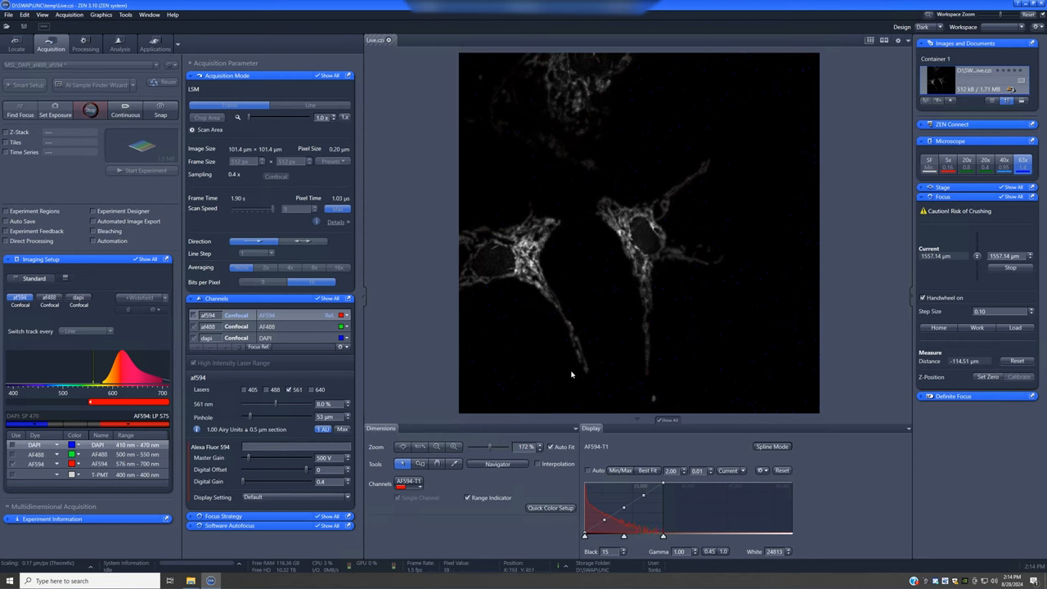
mouse_move(542, 291)
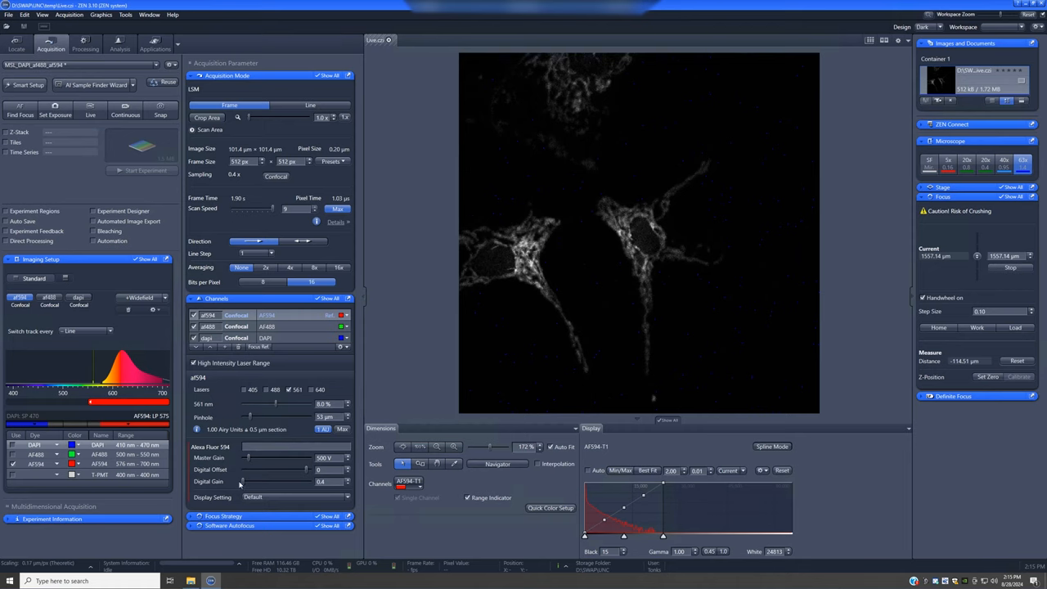
mouse_move(658, 295)
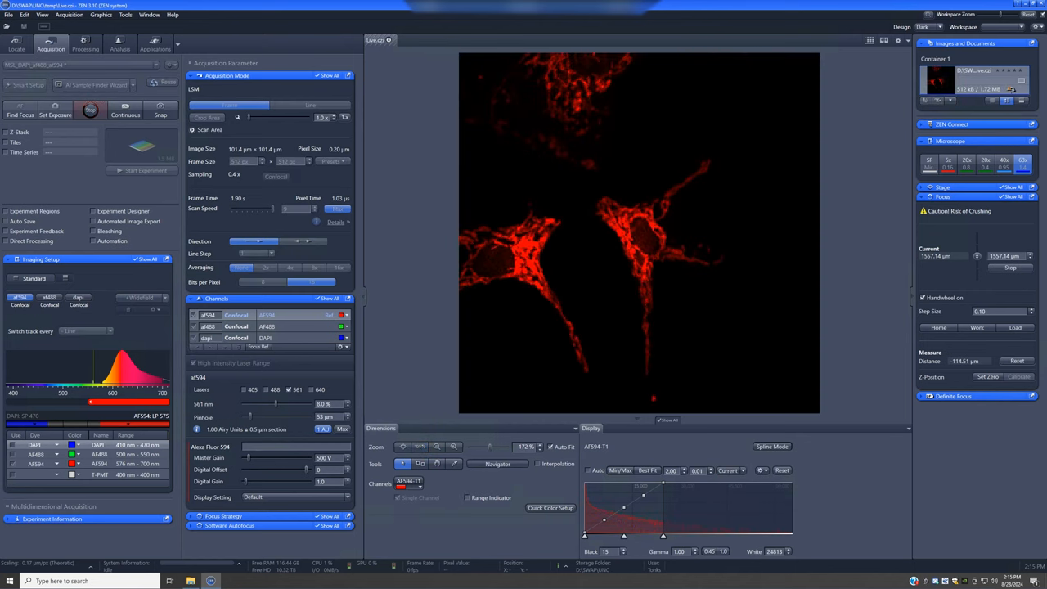
Step: Best-fit the display levels for the AF594 scan at digital gain 0.3, giving black 33, white 29678
left_click(648, 470)
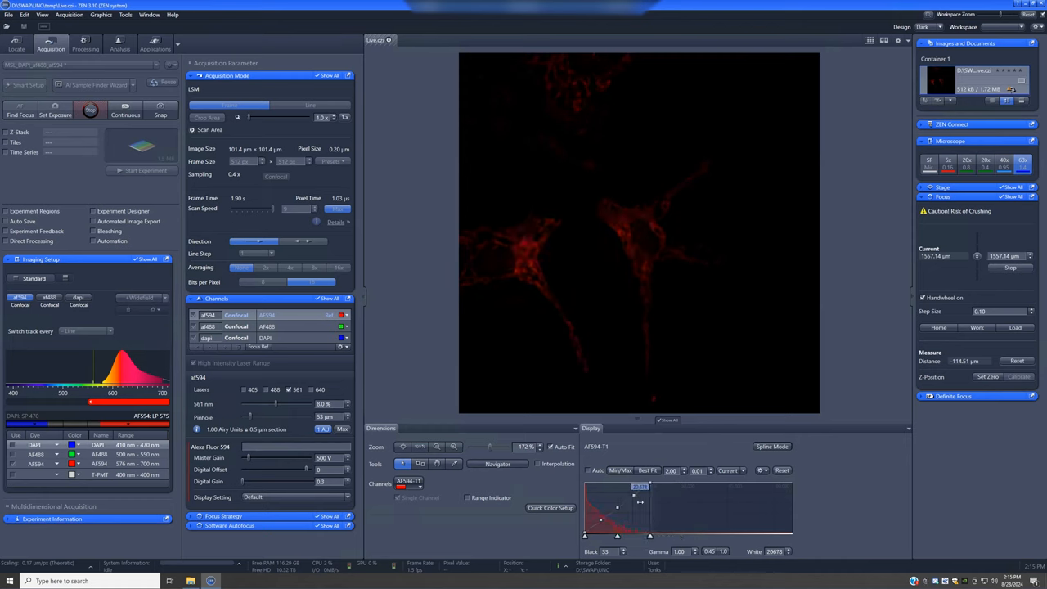
Step: Lower the AF594 display white level to 16408 so the dim red cells appear brighter
left_click_drag(651, 485, 623, 485)
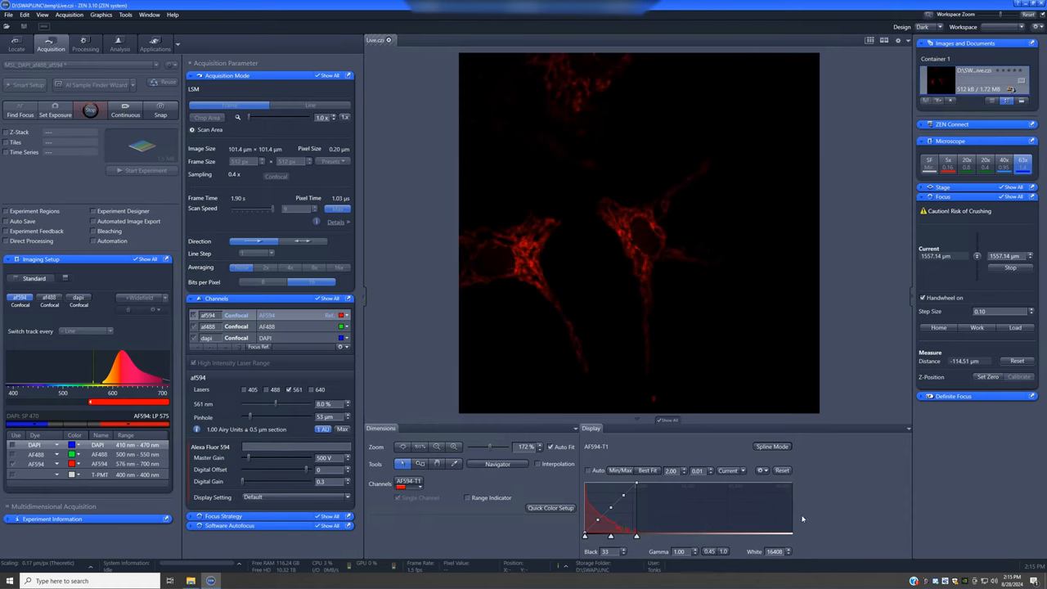
mouse_move(409, 527)
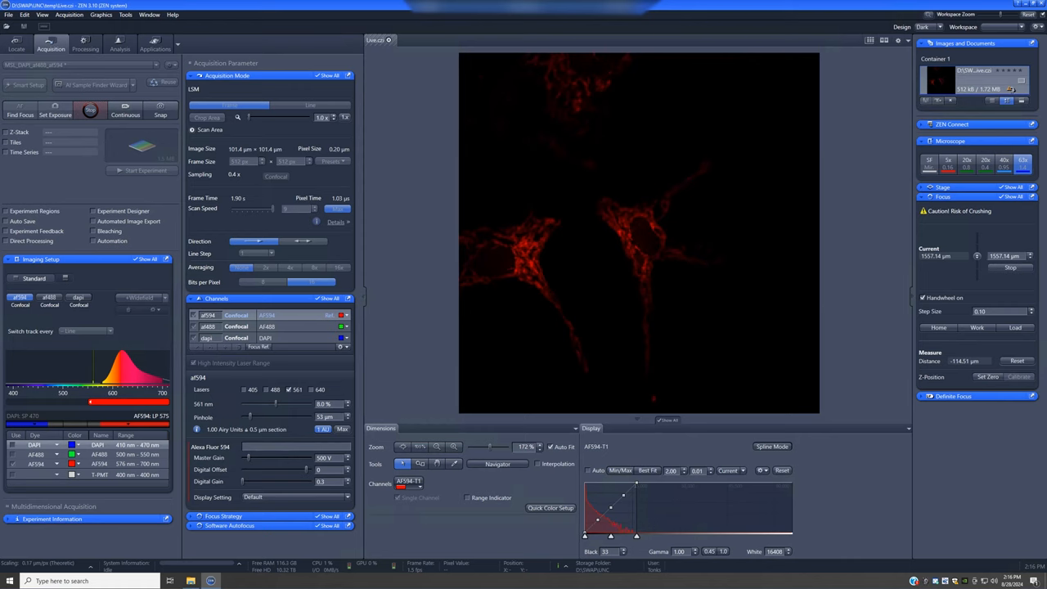
mouse_move(760, 489)
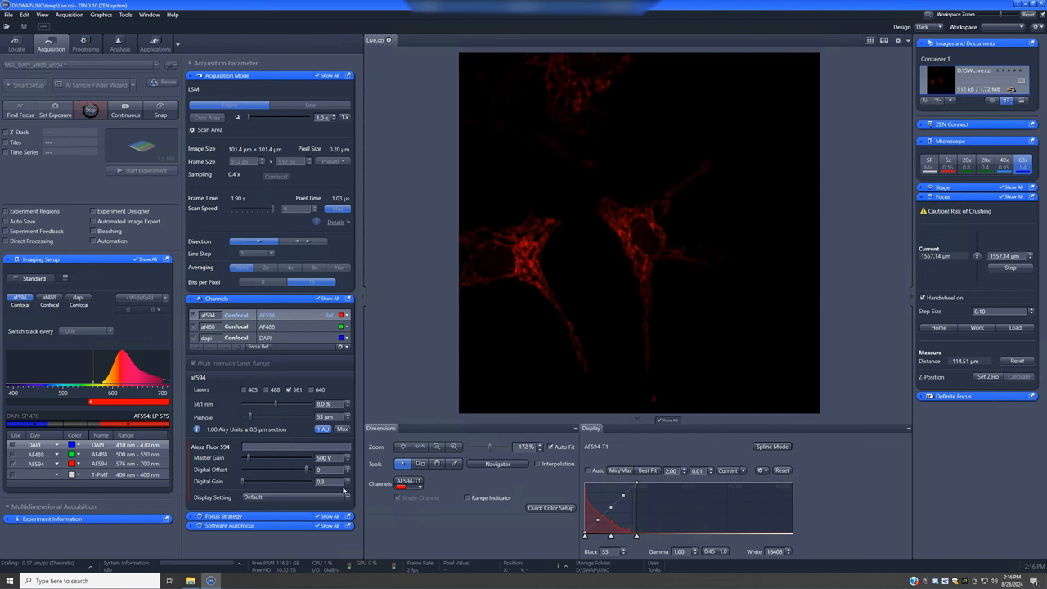
Step: Adjust the 561 nm laser power value for the AF594 red track
left_click(468, 498)
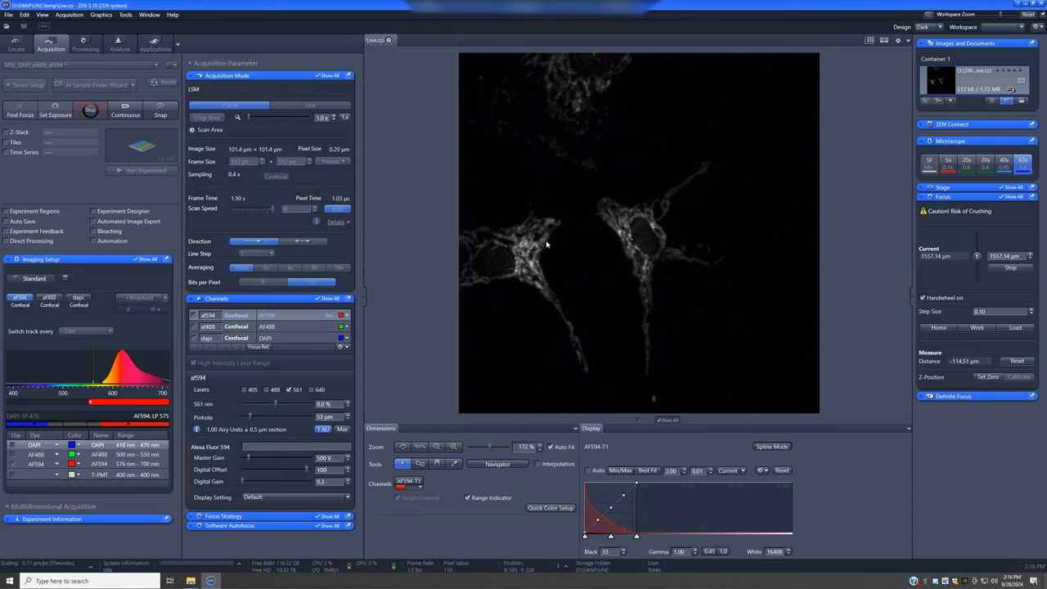
mouse_move(692, 382)
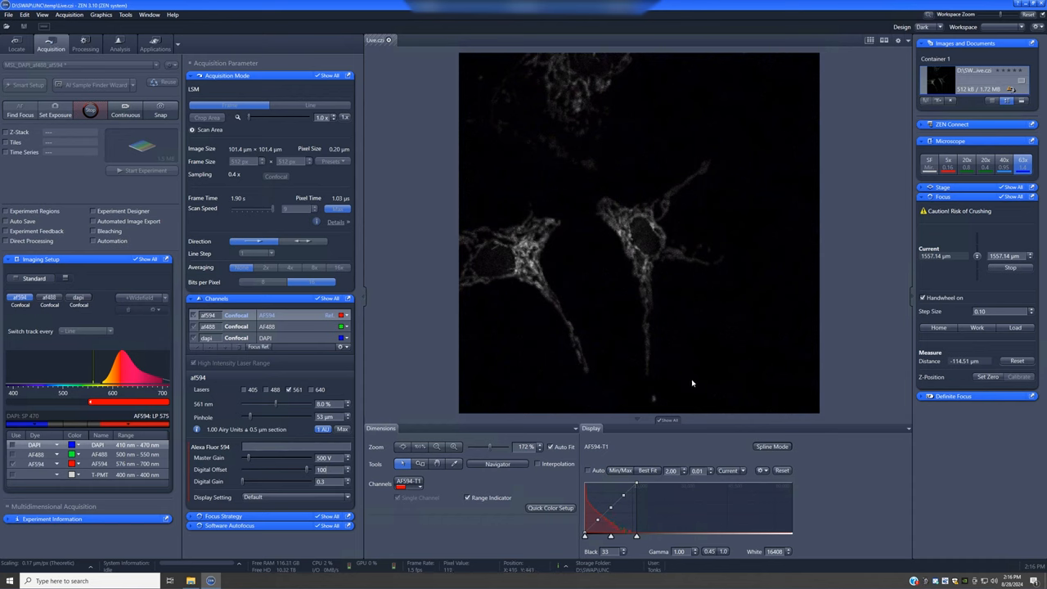
mouse_move(616, 383)
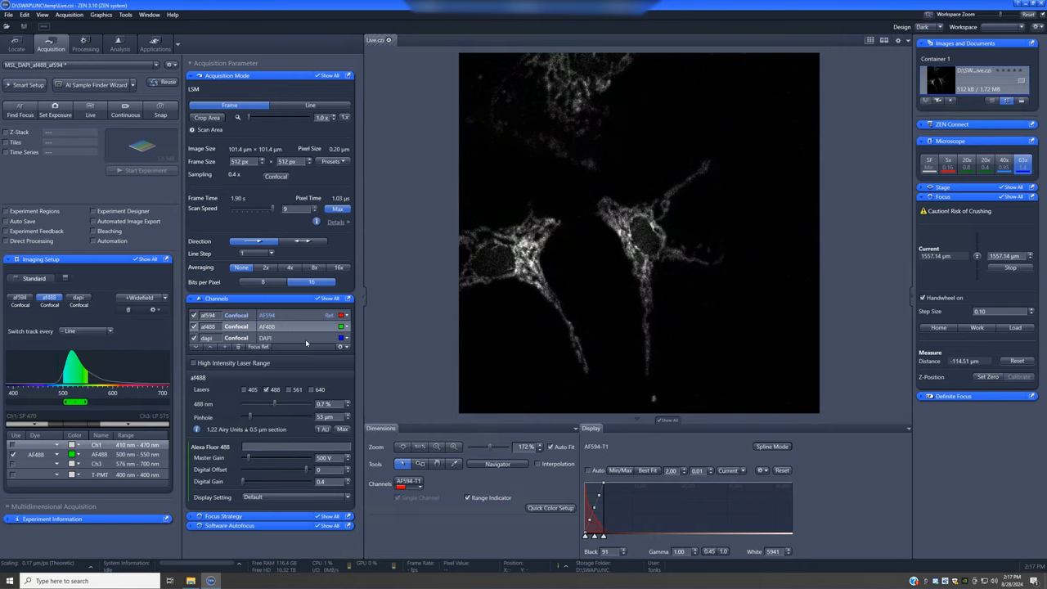
Step: Live-scan the AF488 channel with Min/Max display and raise the 488 nm laser to 1.4%
left_click(161, 111)
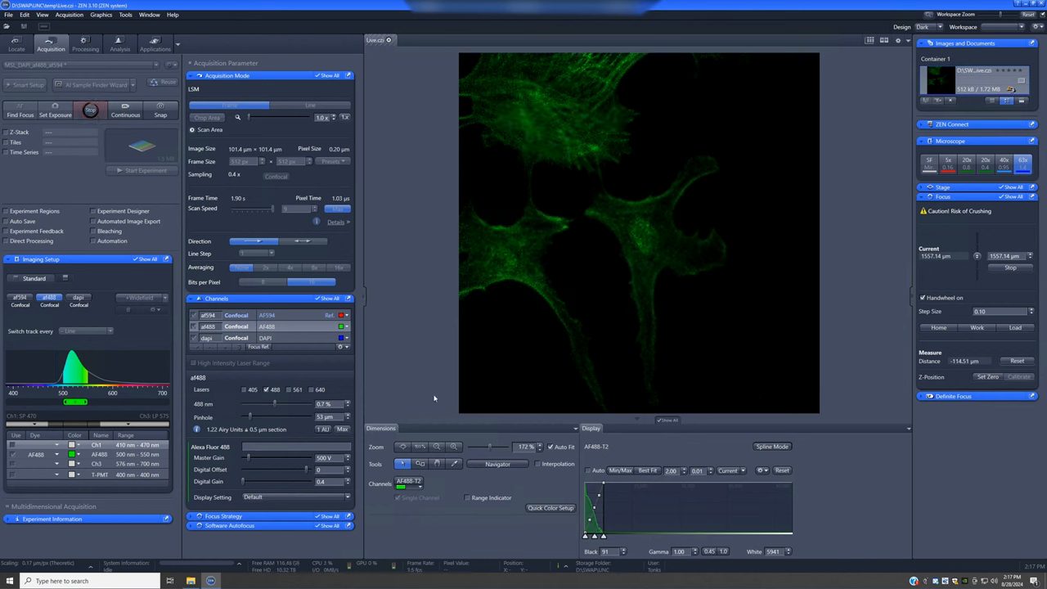
mouse_move(696, 333)
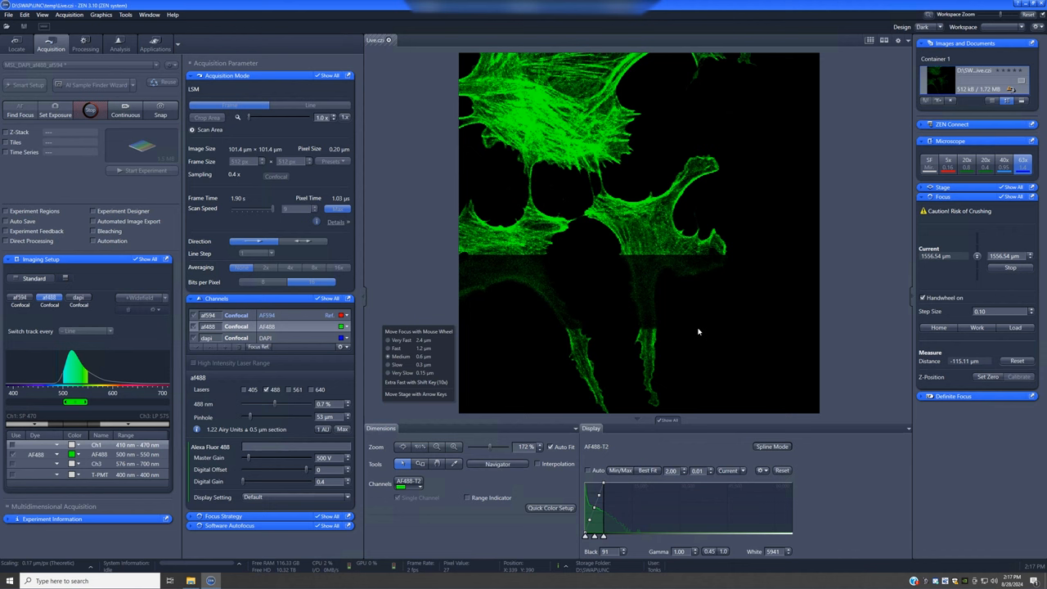
left_click(647, 470)
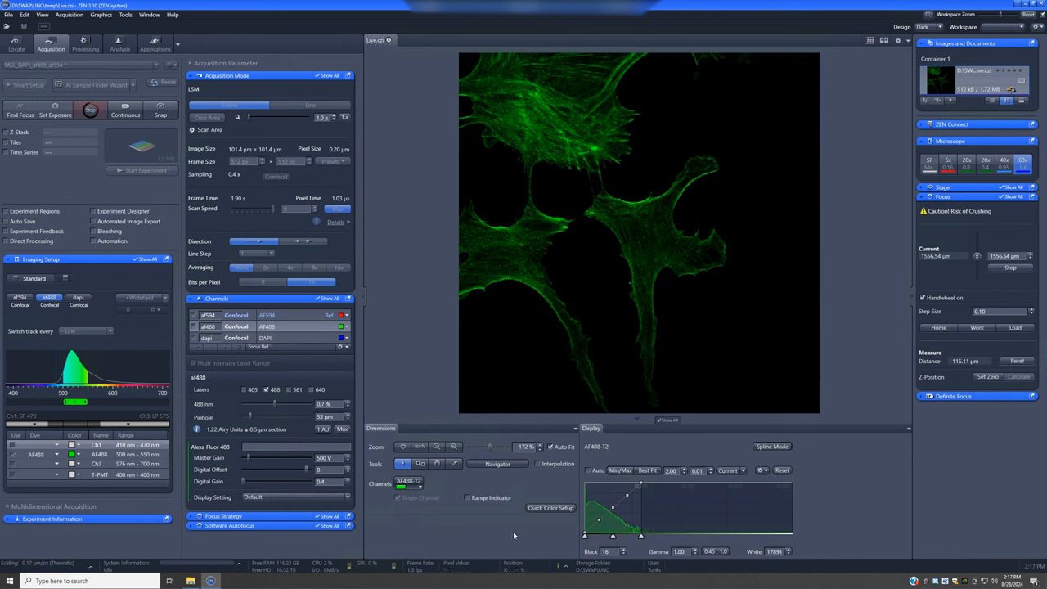
left_click(469, 498)
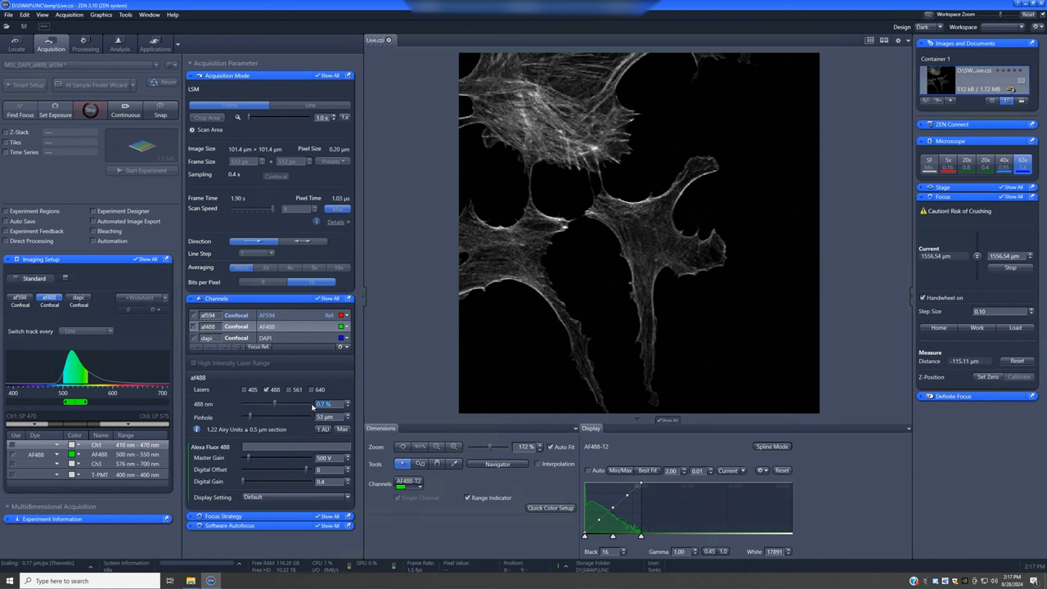
left_click_drag(274, 404, 285, 404)
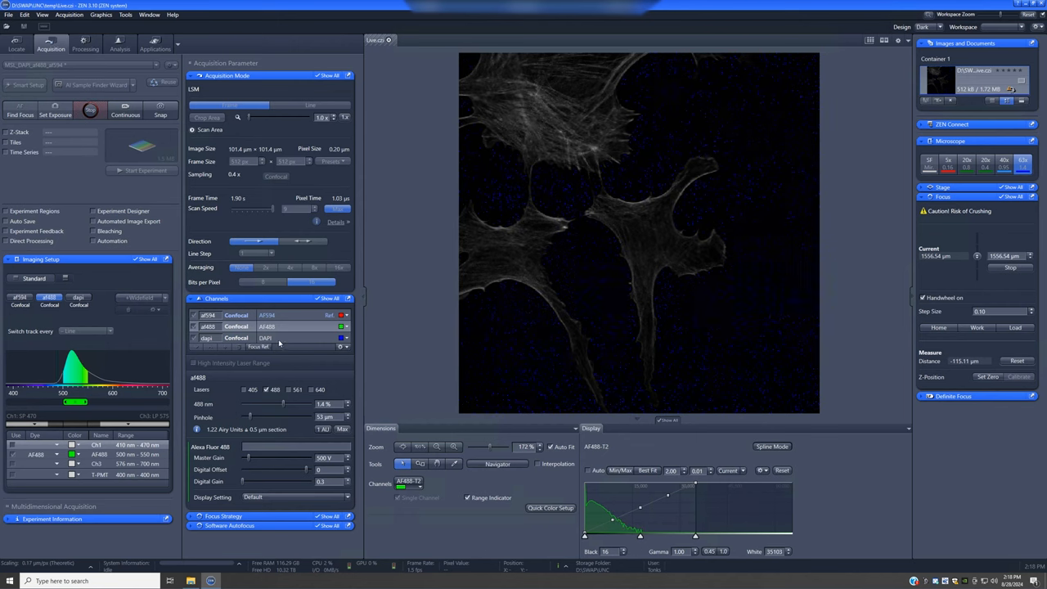
Step: Switch the live scan to the DAPI blue track for tuning
left_click(206, 337)
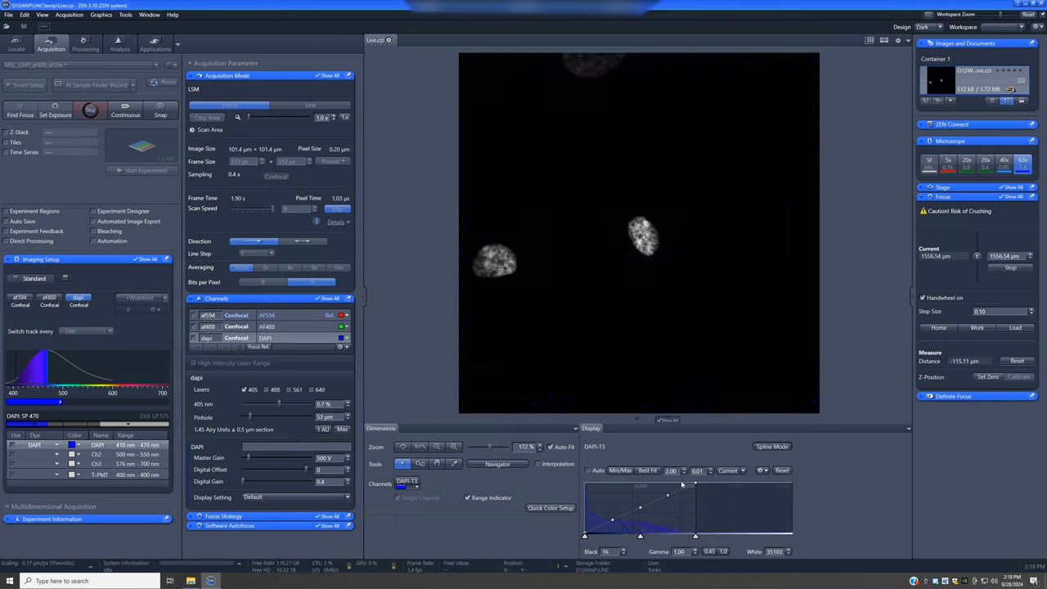
mouse_move(640, 290)
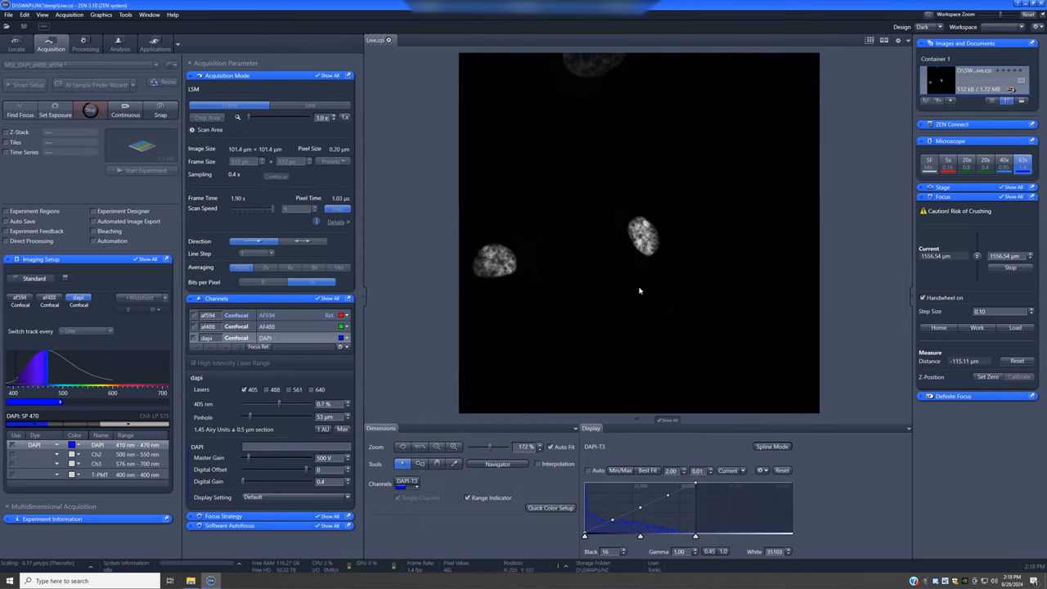
mouse_move(546, 263)
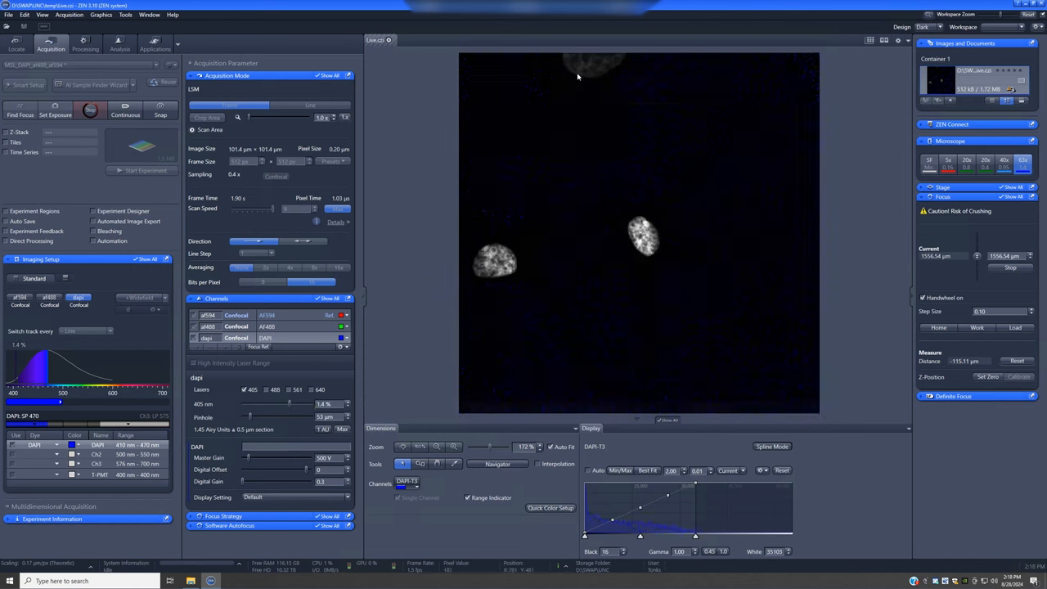
mouse_move(634, 275)
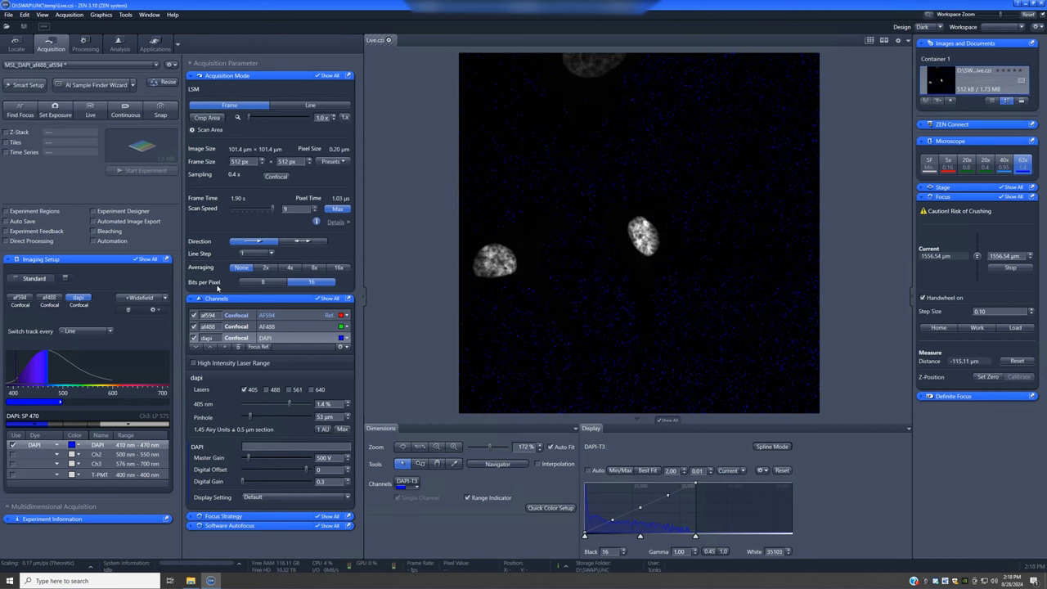
mouse_move(280, 317)
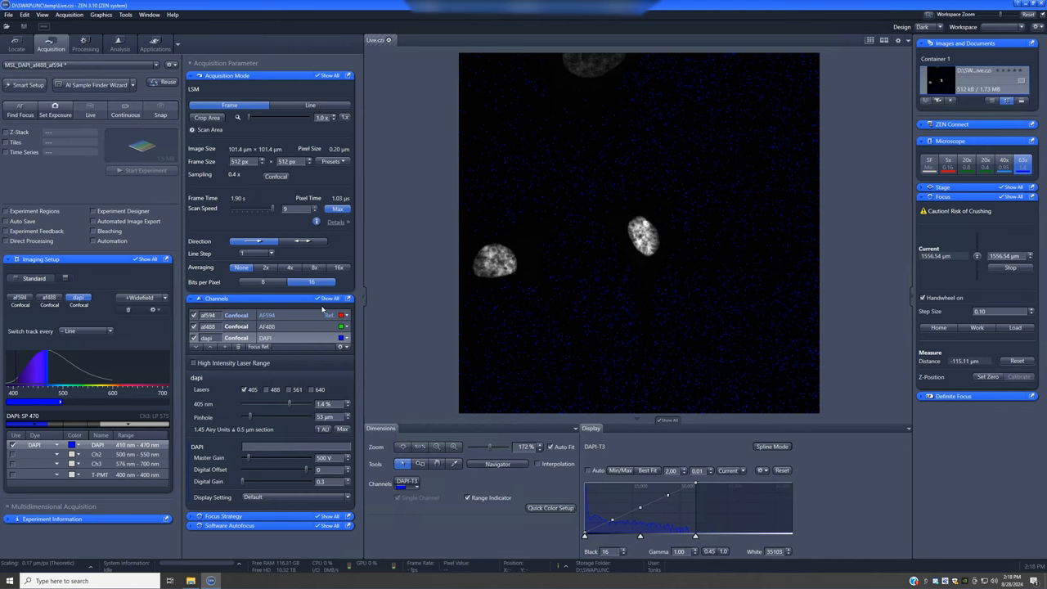
Step: Snap the merged three-channel image of the cells (AF594, AF488, DAPI)
left_click(161, 111)
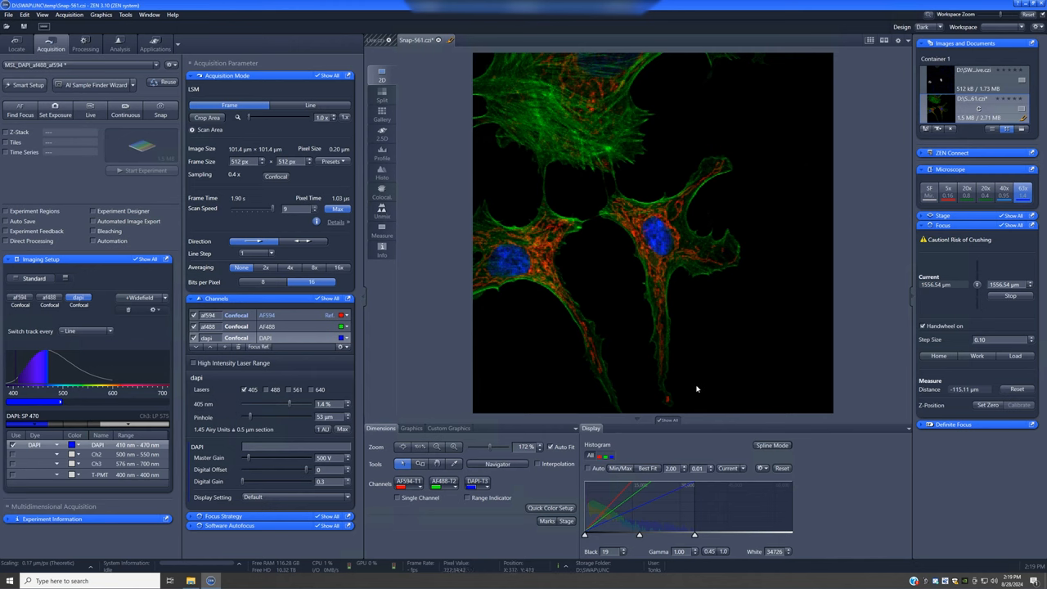
mouse_move(703, 342)
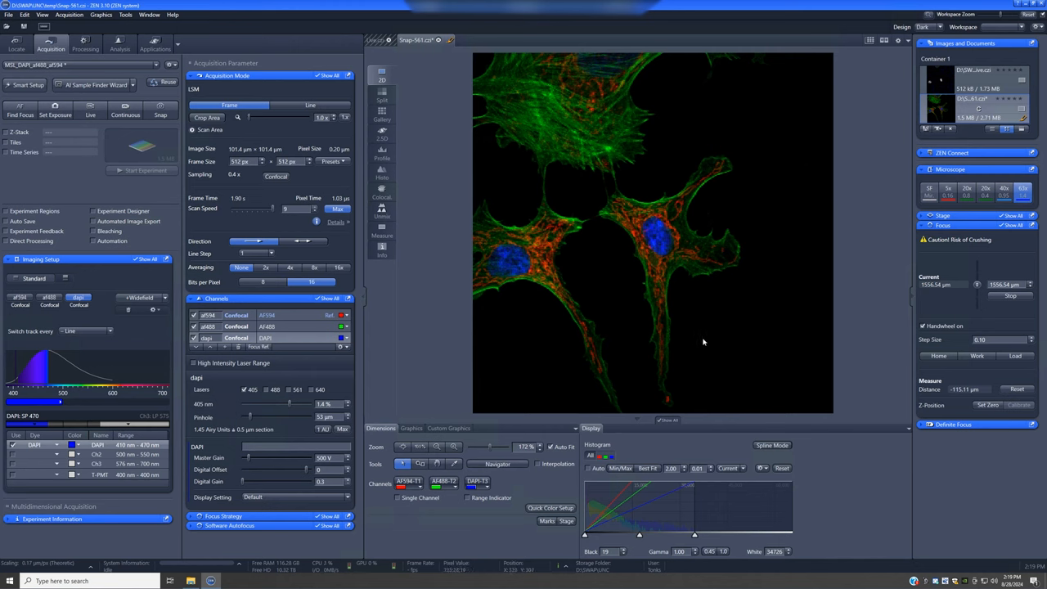